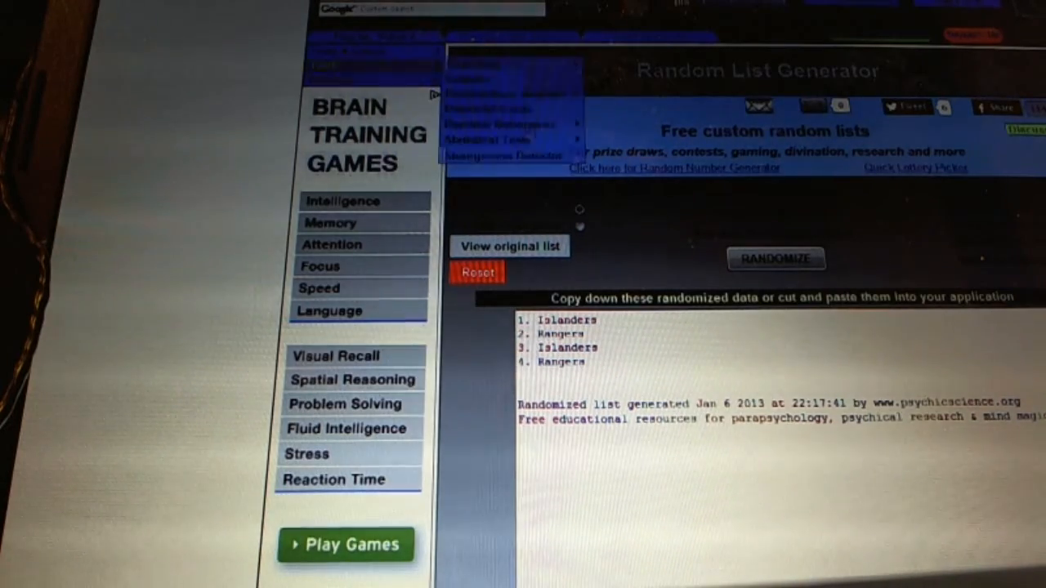
Reshuffle the Islanders and Rangers list twice, then the Devils and Leafs list
{"action": "left_click", "coordinate": [774, 258]}
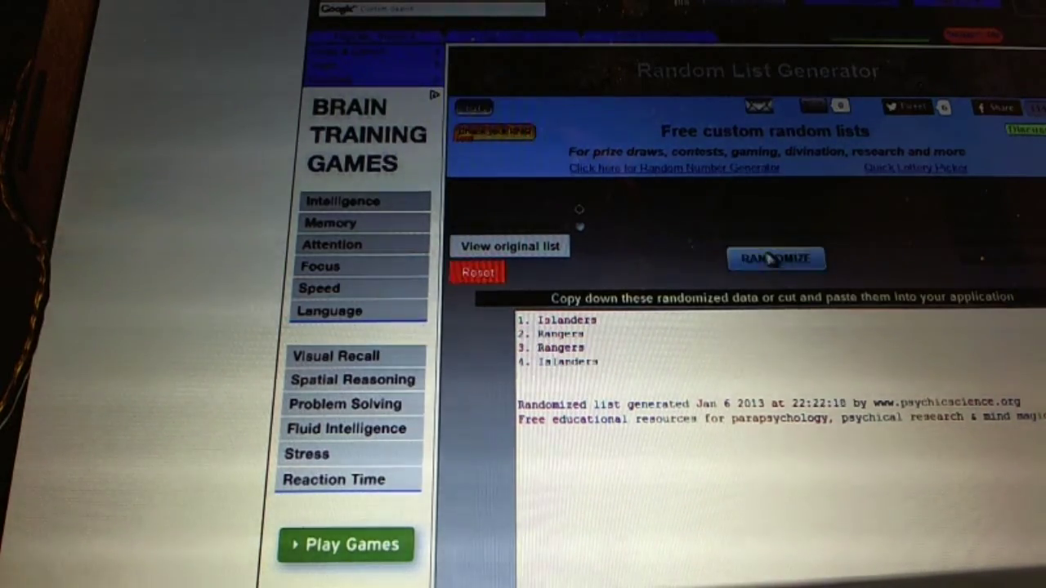
{"action": "left_click", "coordinate": [775, 258]}
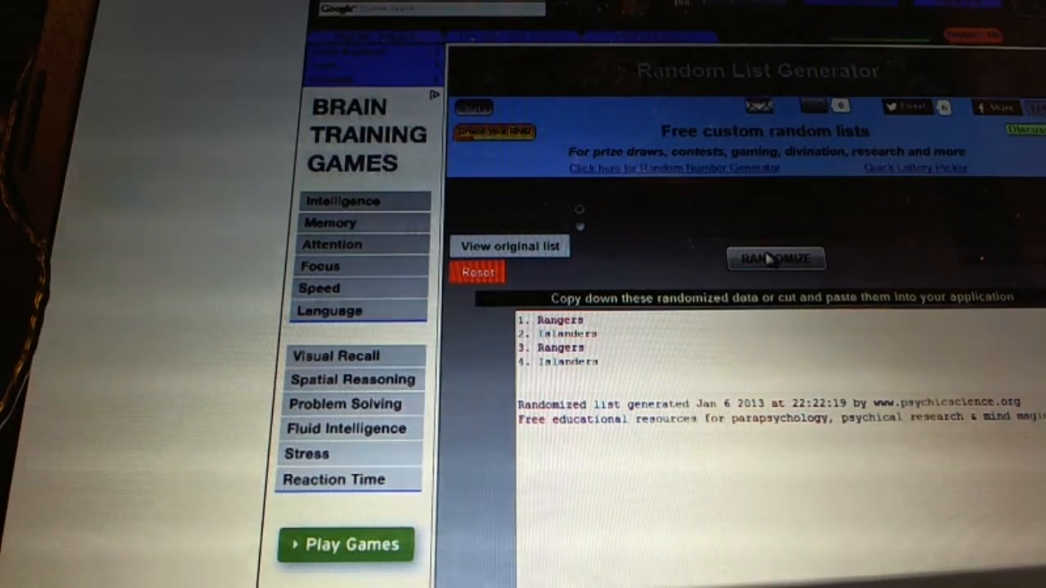
{"action": "left_click", "coordinate": [774, 258]}
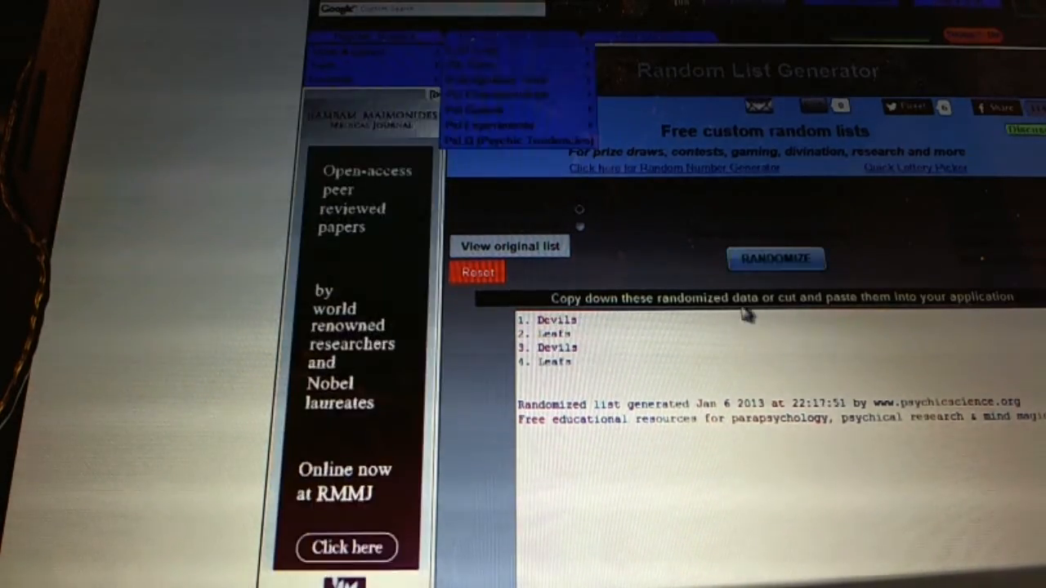
{"action": "left_click", "coordinate": [774, 258]}
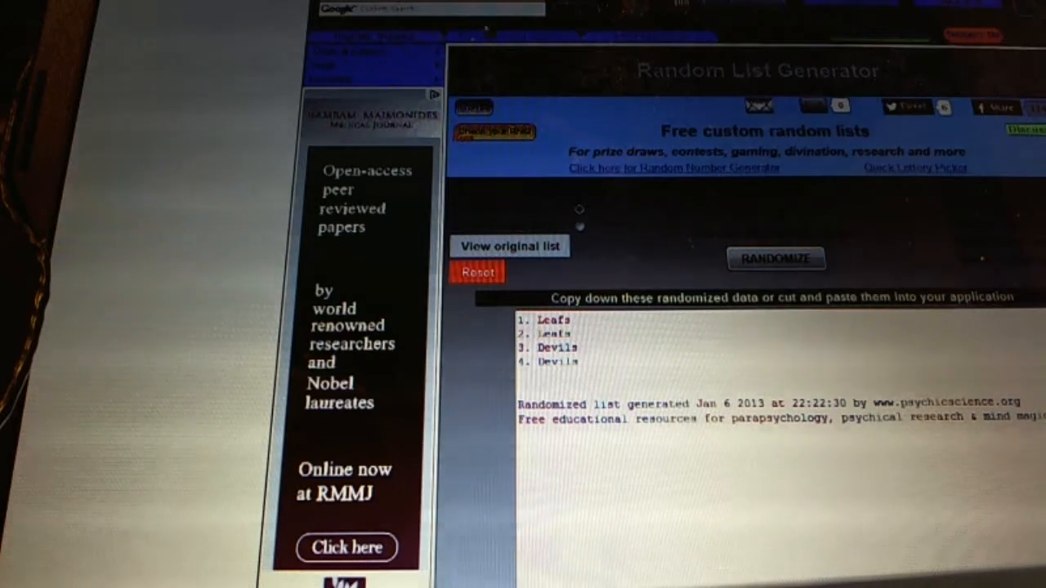
Reshuffle the Blues and Wings list and the Predators and Wings list, ending on Flames, Blues and Rangers
{"action": "left_click", "coordinate": [775, 258]}
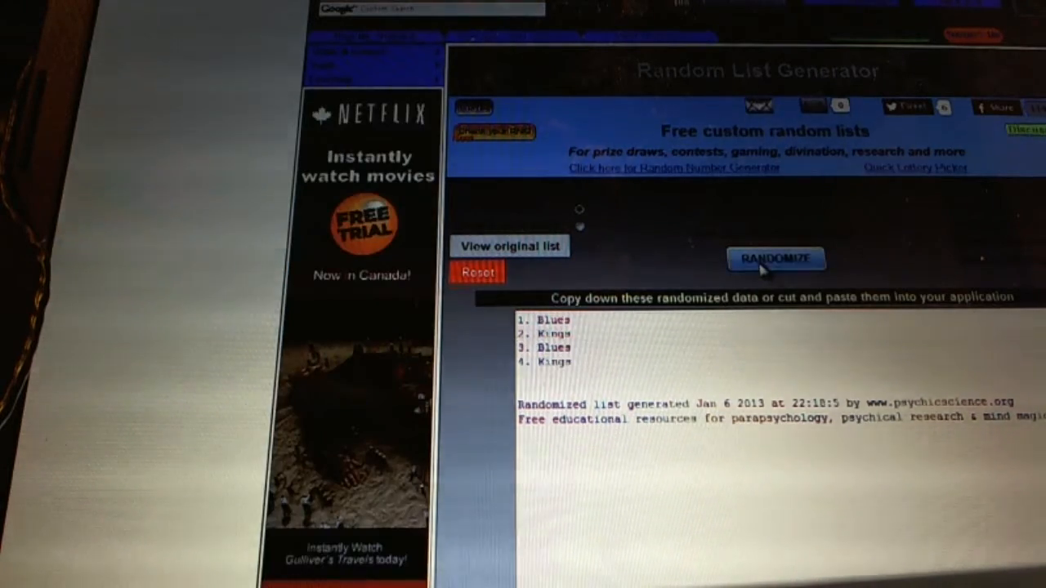
{"action": "left_click", "coordinate": [774, 258]}
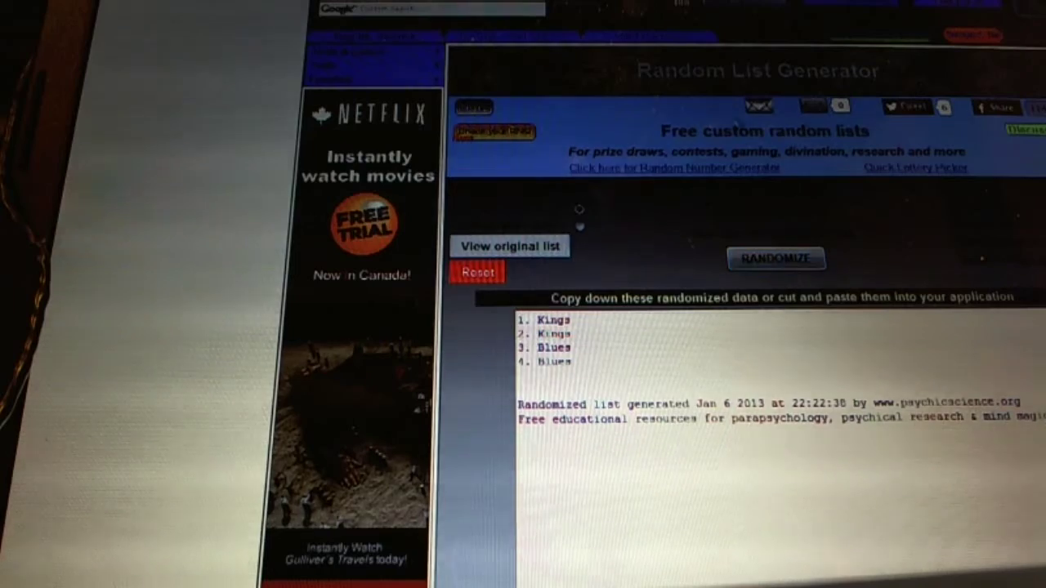
{"action": "left_click", "coordinate": [774, 258]}
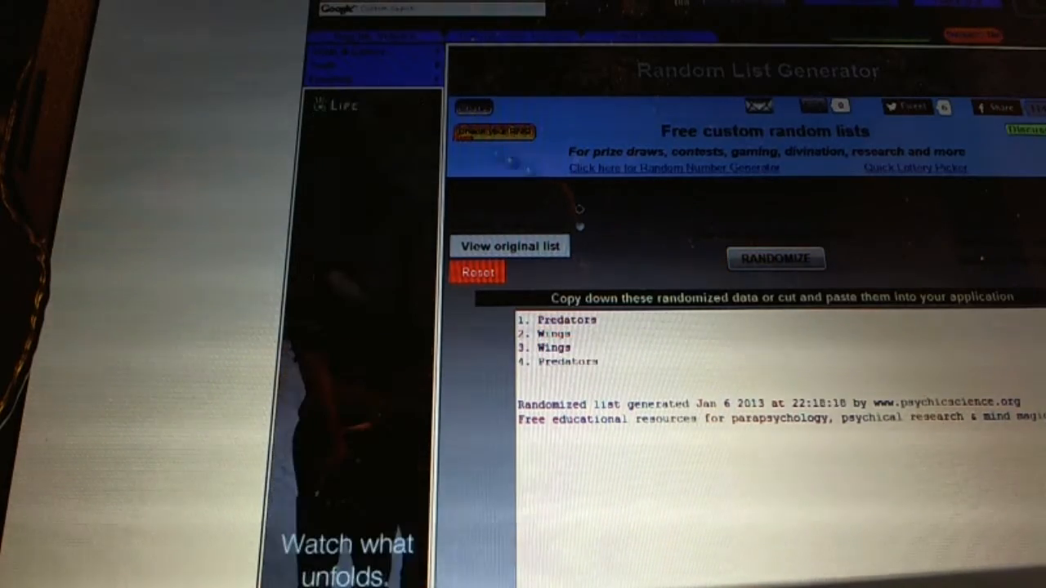
{"action": "left_click", "coordinate": [775, 258]}
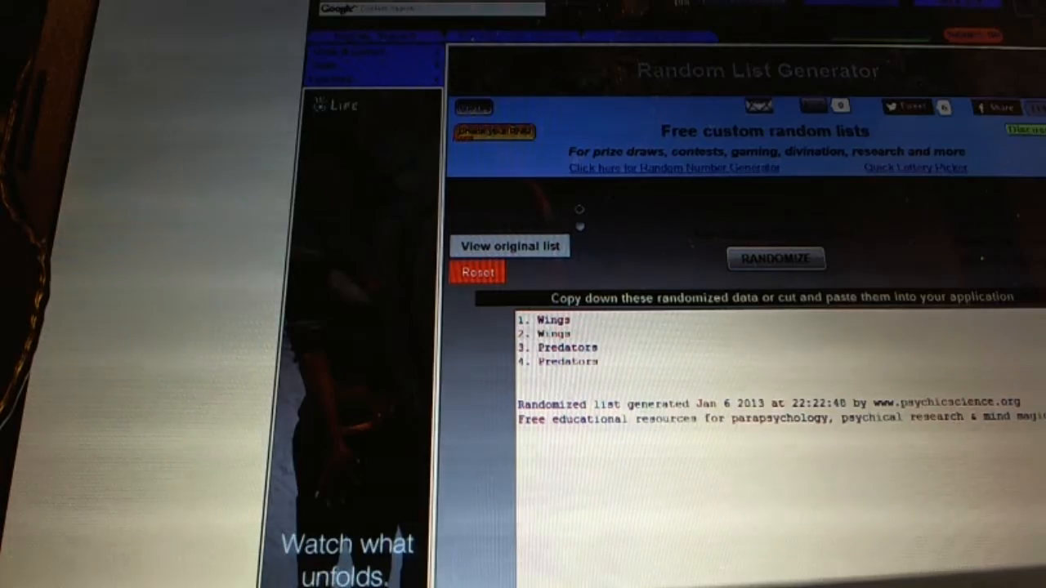
{"action": "left_click", "coordinate": [774, 258]}
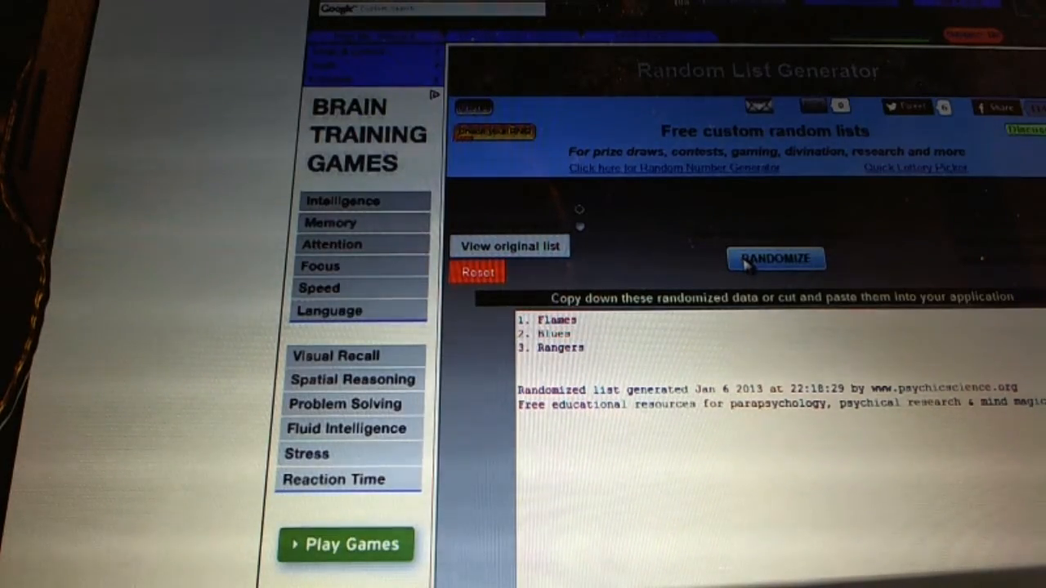
Reshuffle Flames/Blues/Rangers once and Panthers/Rangers twice, then load the Jackets and Predators list
{"action": "left_click", "coordinate": [775, 258]}
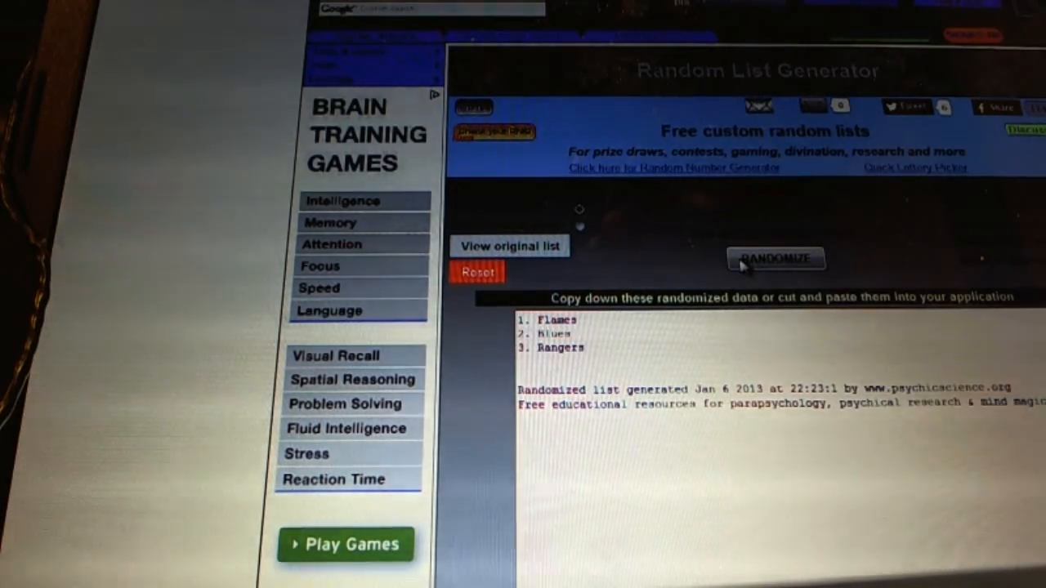
{"action": "mouse_move", "coordinate": [744, 269]}
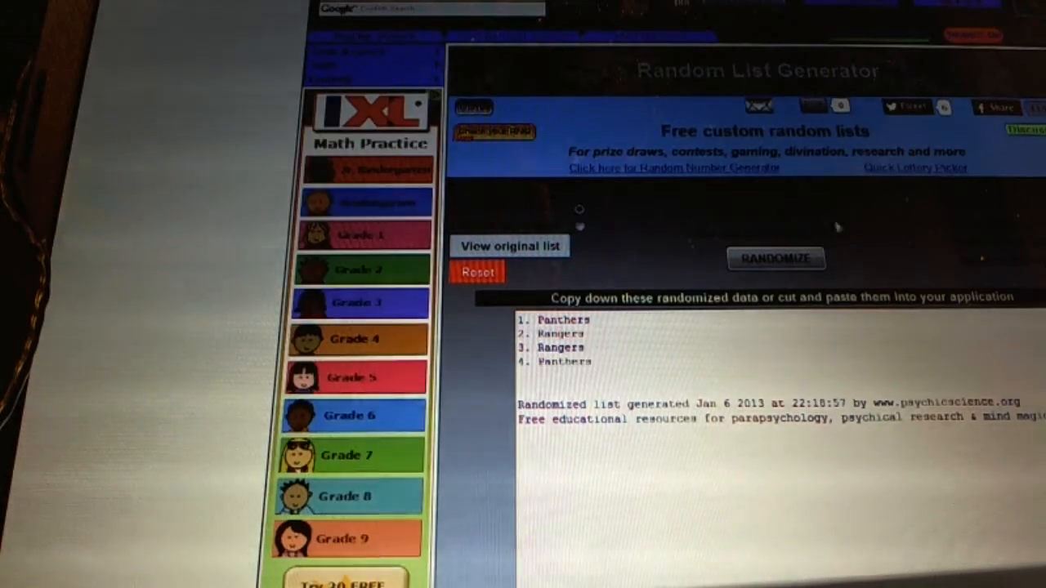
{"action": "left_click", "coordinate": [775, 259]}
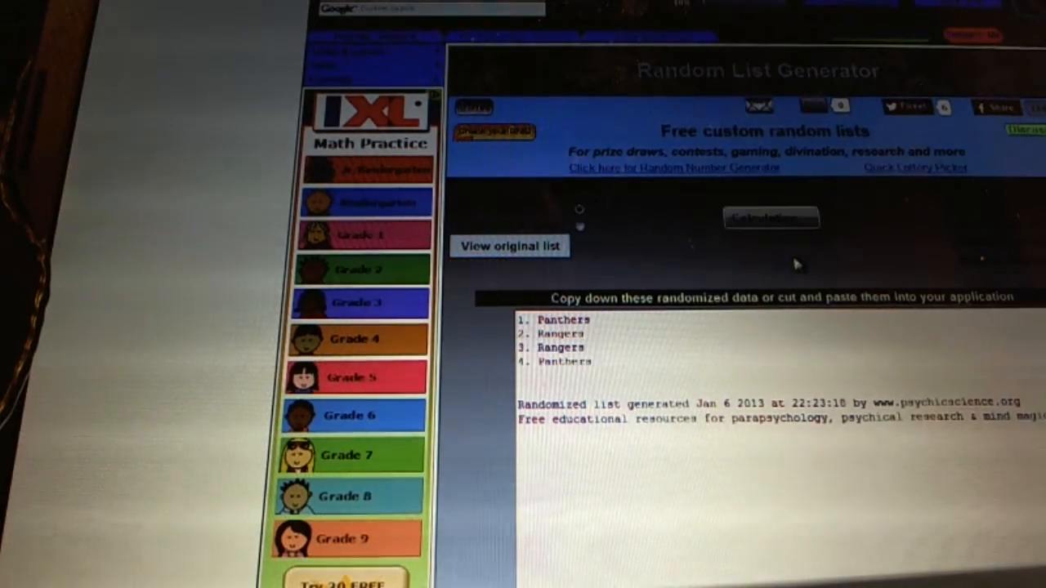
{"action": "left_click", "coordinate": [772, 258]}
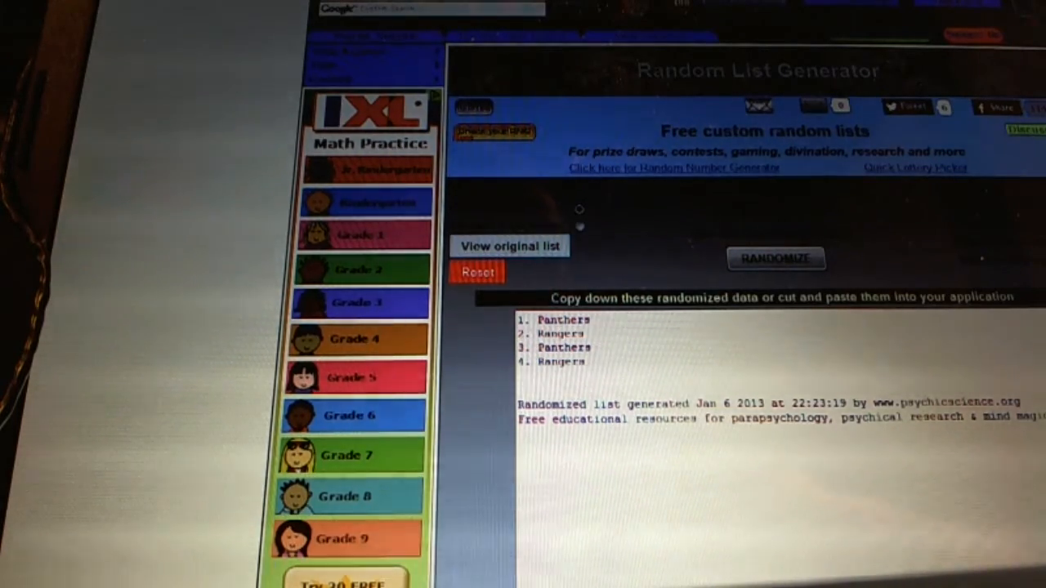
{"action": "left_click", "coordinate": [775, 258]}
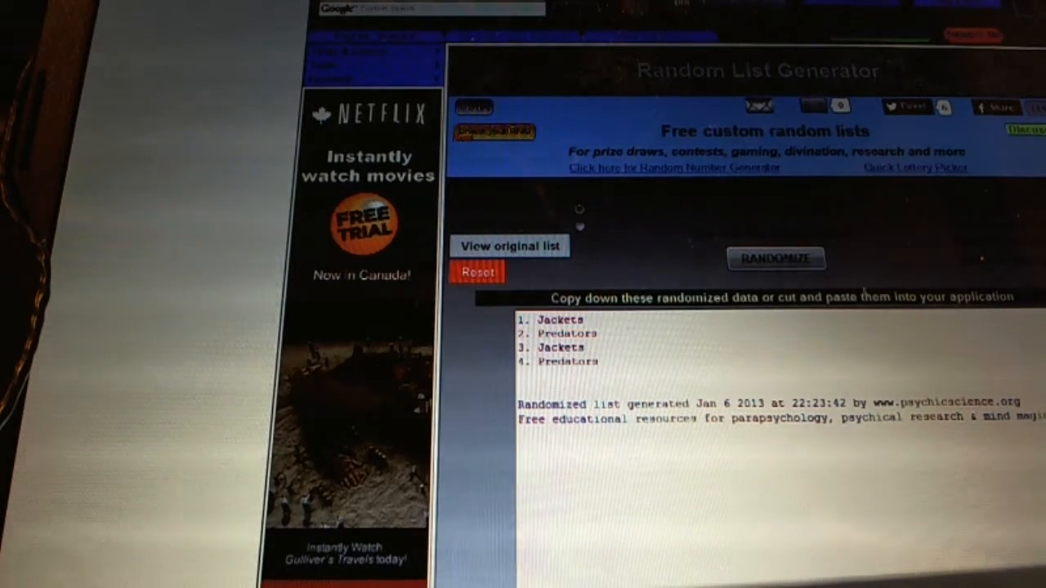
Reshuffle Jackets/Predators twice and Penguins/Wings/Islanders once, then load the Oilers and Canadiens list
{"action": "left_click", "coordinate": [775, 258]}
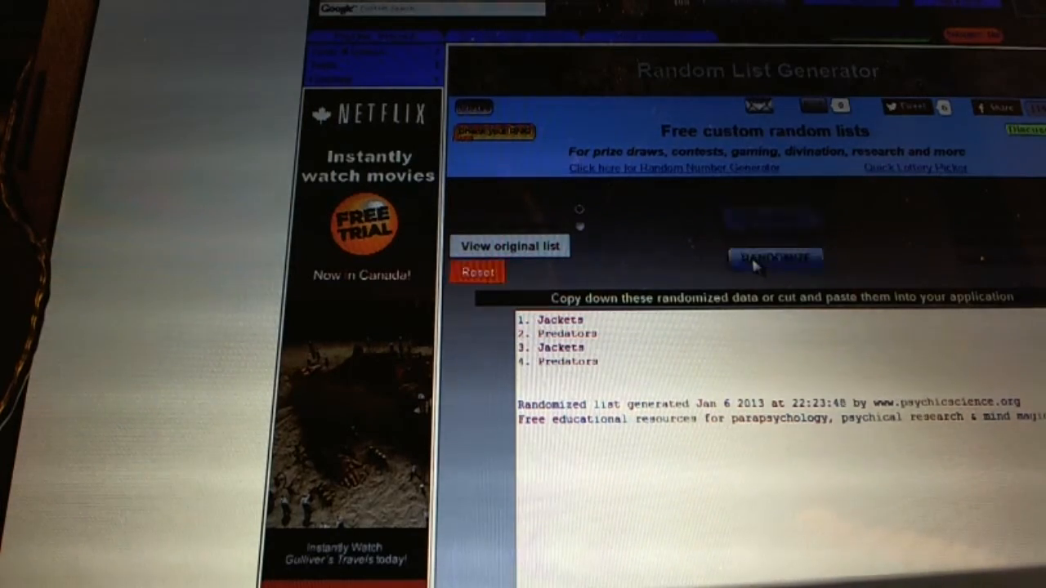
{"action": "left_click", "coordinate": [775, 259]}
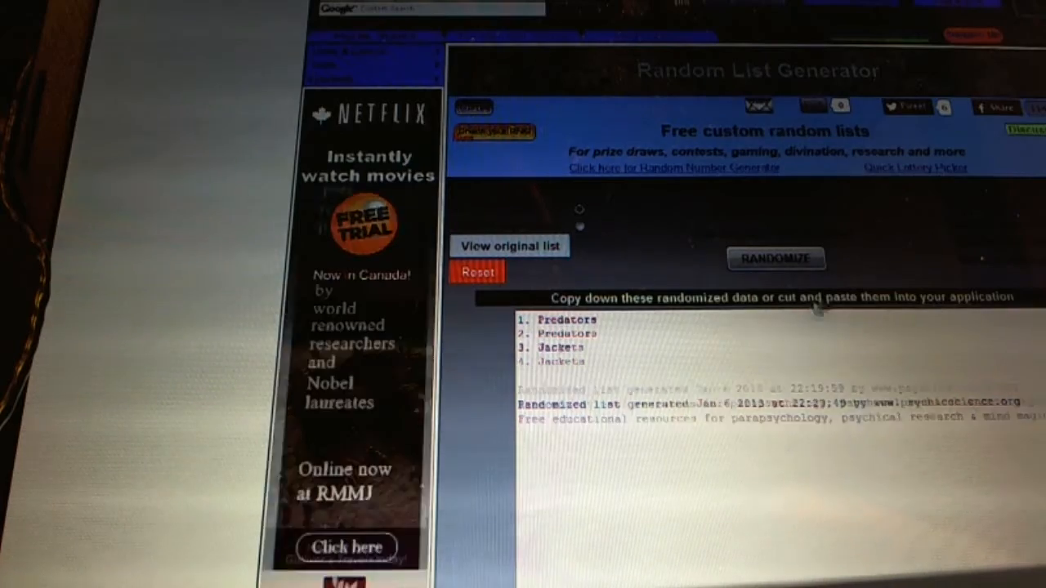
{"action": "left_click", "coordinate": [775, 259]}
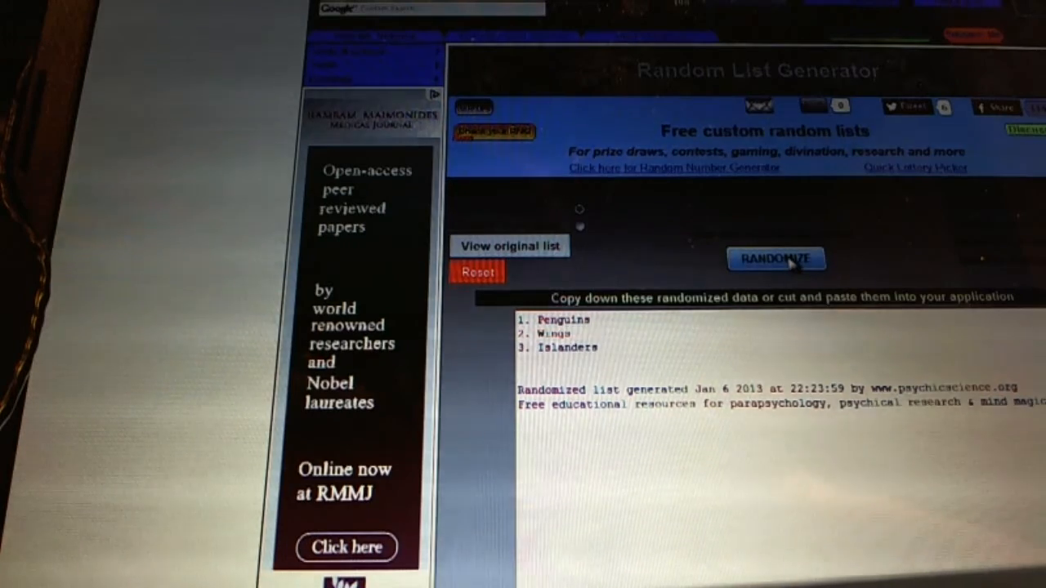
{"action": "left_click", "coordinate": [775, 258]}
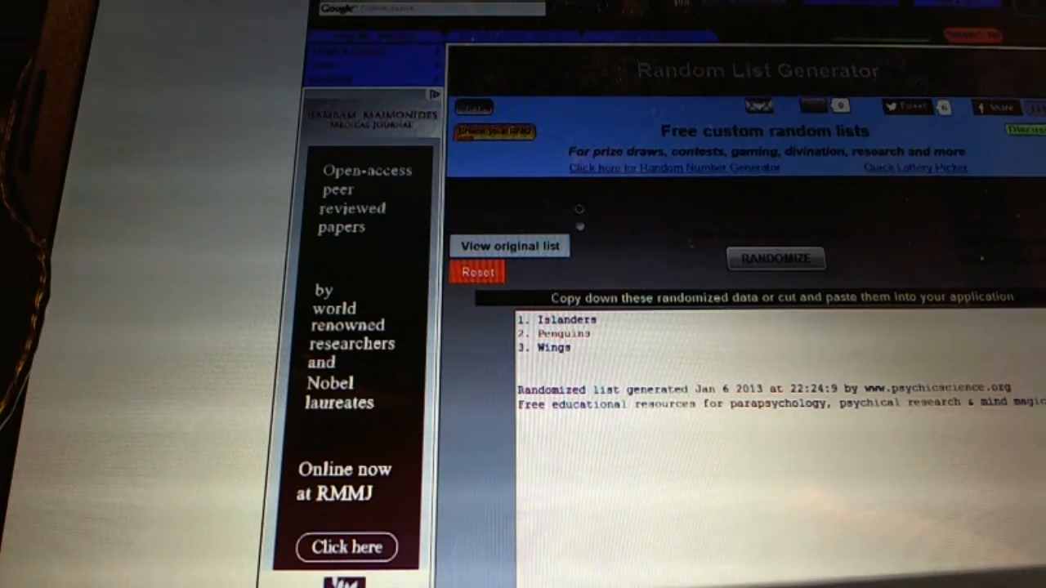
{"action": "left_click", "coordinate": [774, 258]}
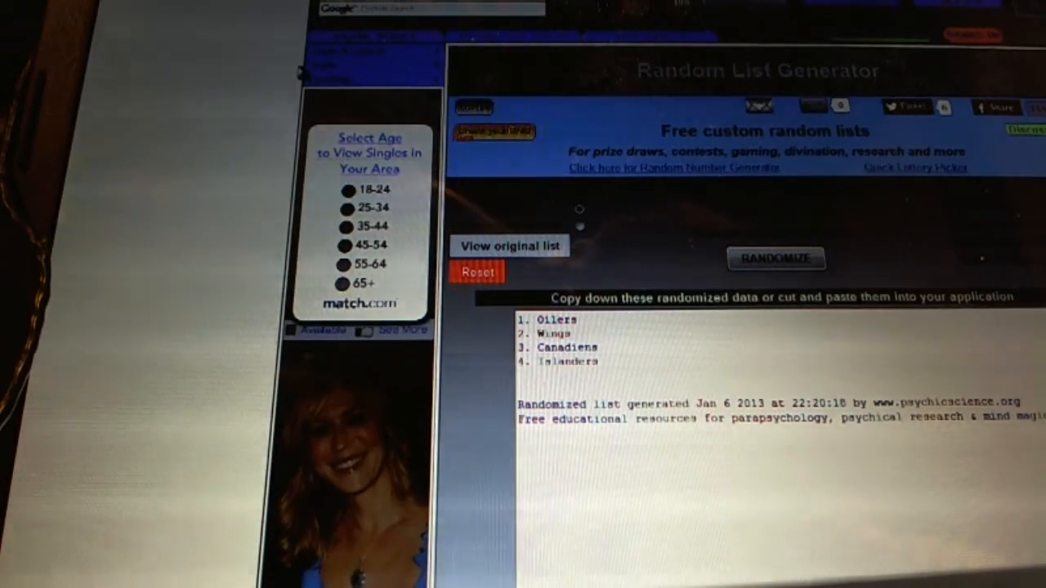
Reshuffle the Sabres and Canucks list and the Blues, Wings and Rangers list
{"action": "left_click", "coordinate": [775, 258]}
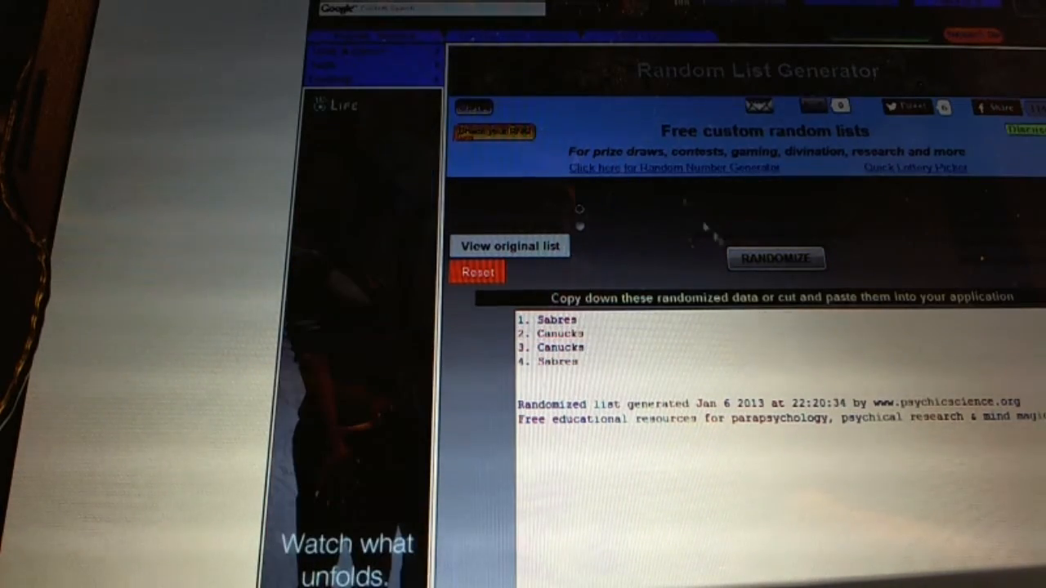
{"action": "left_click", "coordinate": [775, 258]}
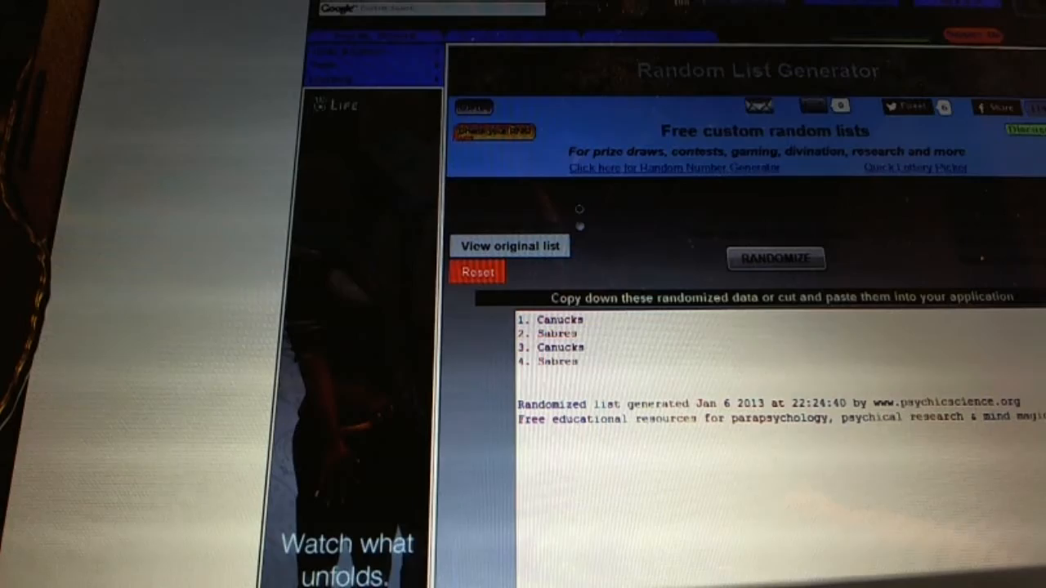
{"action": "left_click", "coordinate": [775, 259]}
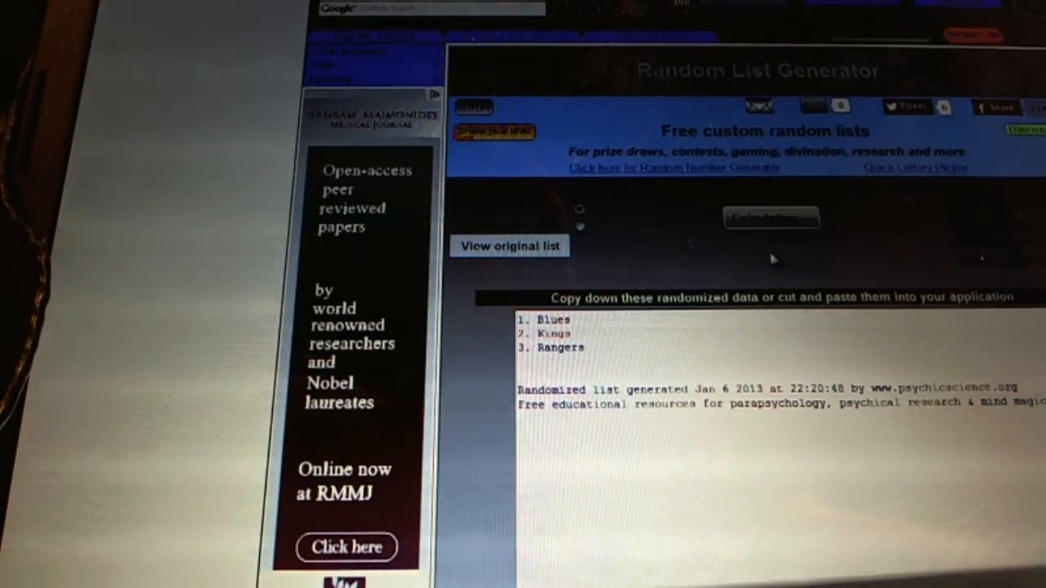
{"action": "left_click", "coordinate": [775, 258]}
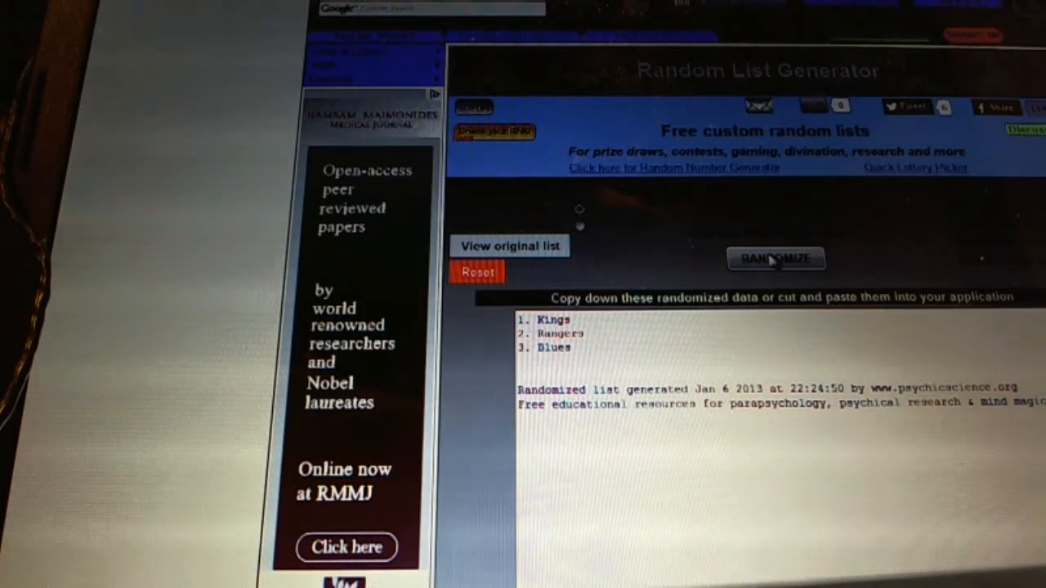
{"action": "mouse_move", "coordinate": [923, 178]}
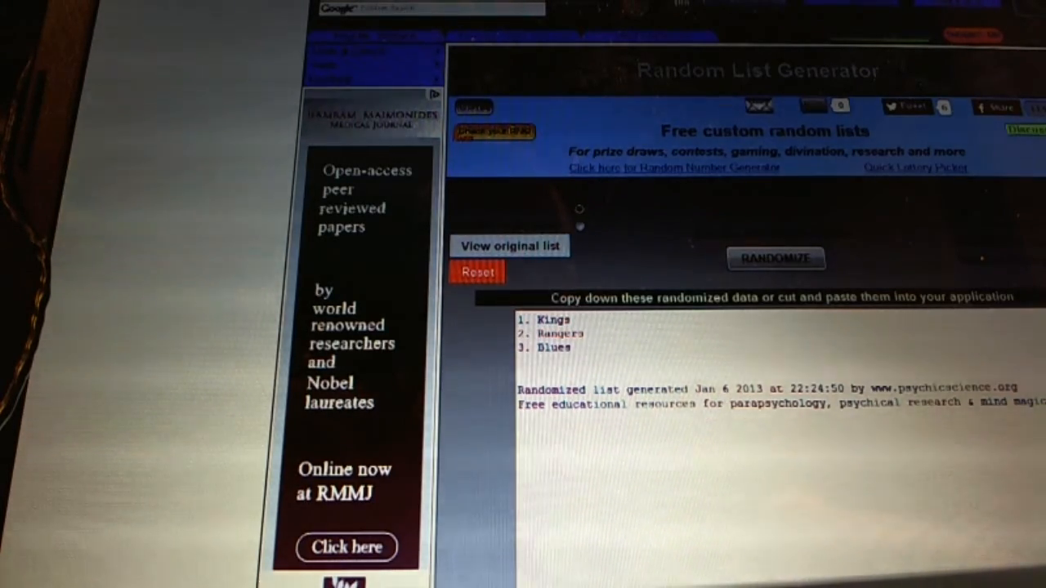
Reshuffle the Rangers, Flyers, Wings and Hawks list twice, then load the Bruins and Capitals list
{"action": "left_click", "coordinate": [775, 258]}
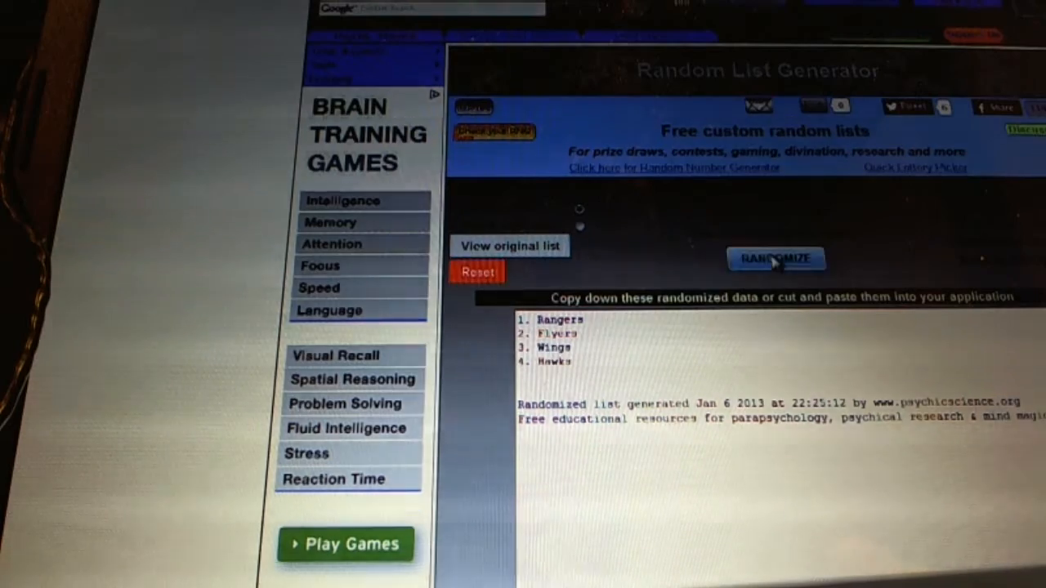
{"action": "left_click", "coordinate": [775, 259]}
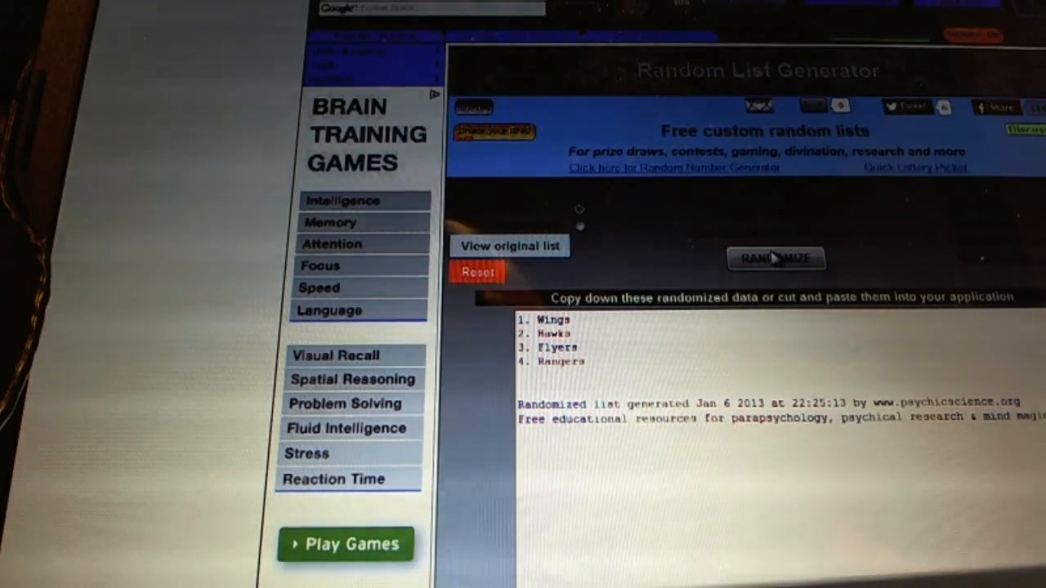
{"action": "left_click", "coordinate": [774, 258]}
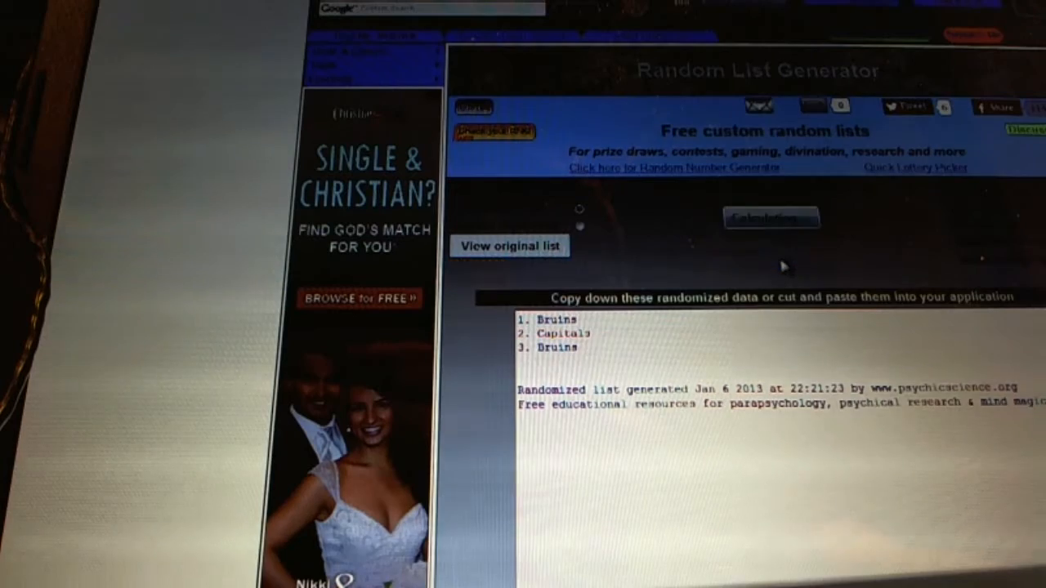
Reshuffle the Bruins and Capitals list, then load and randomize the long paid participant name list
{"action": "left_click", "coordinate": [775, 259]}
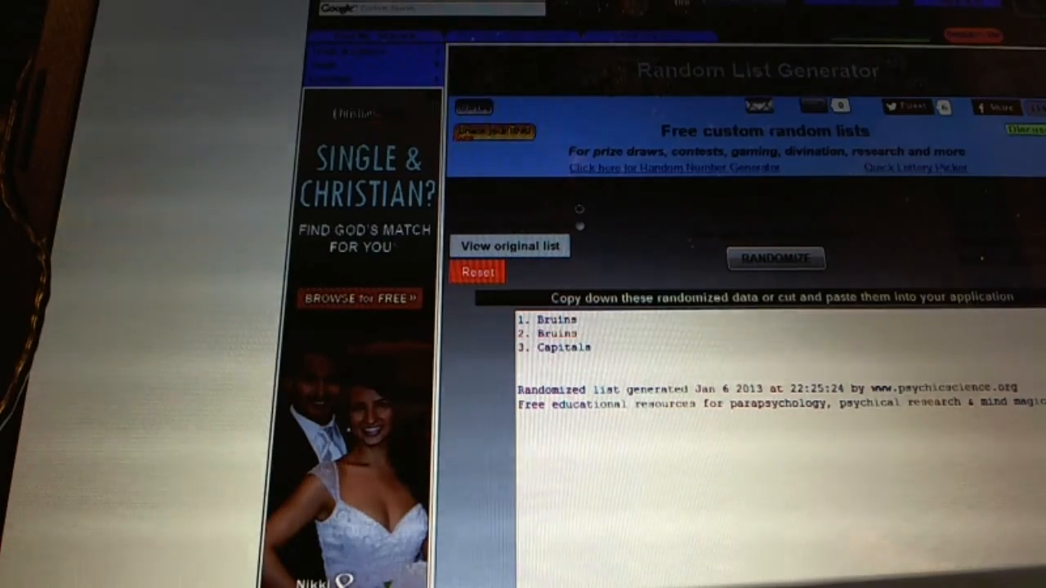
{"action": "left_click", "coordinate": [775, 259]}
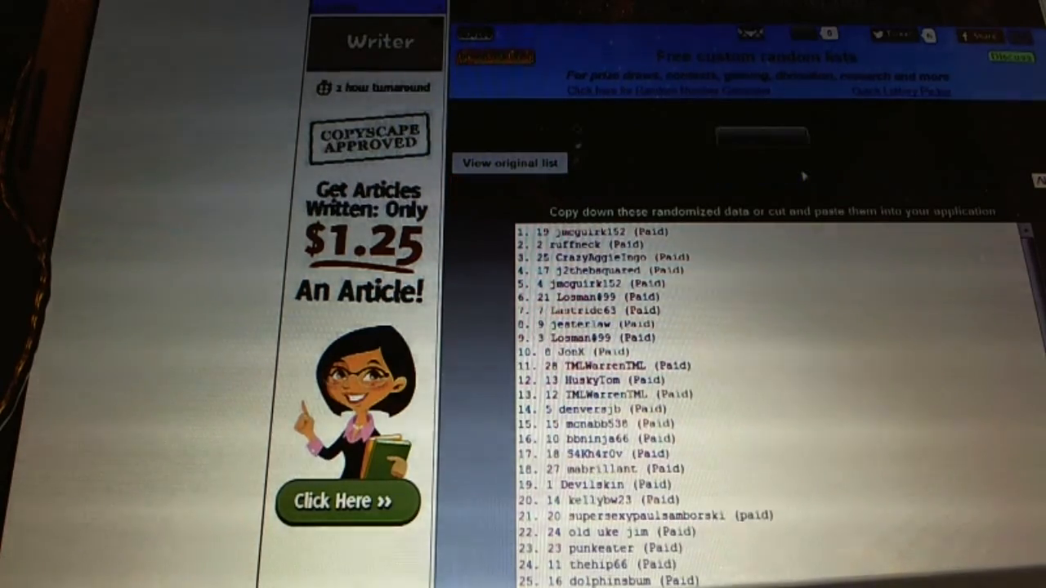
{"action": "left_click", "coordinate": [762, 173]}
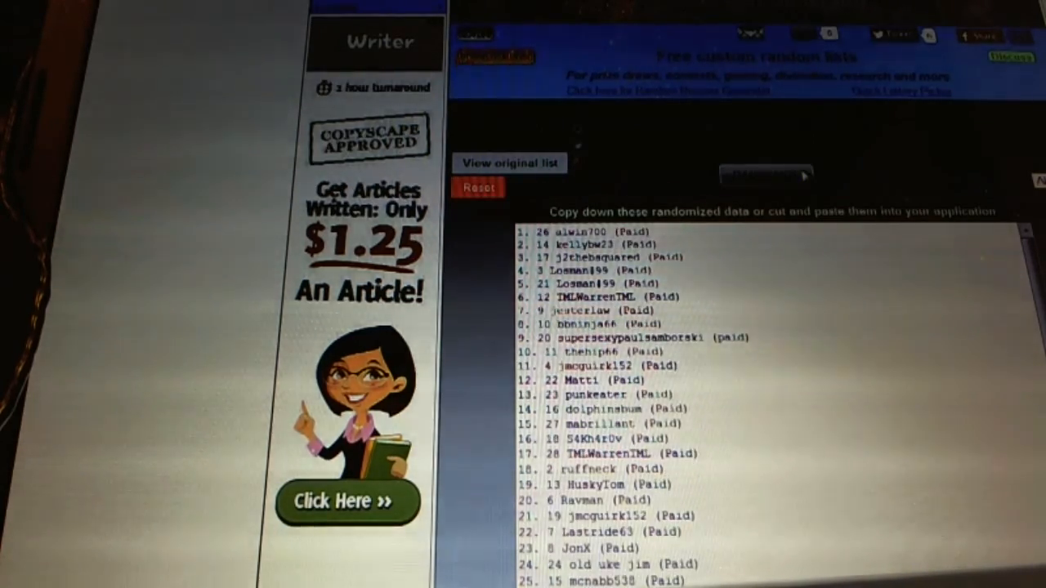